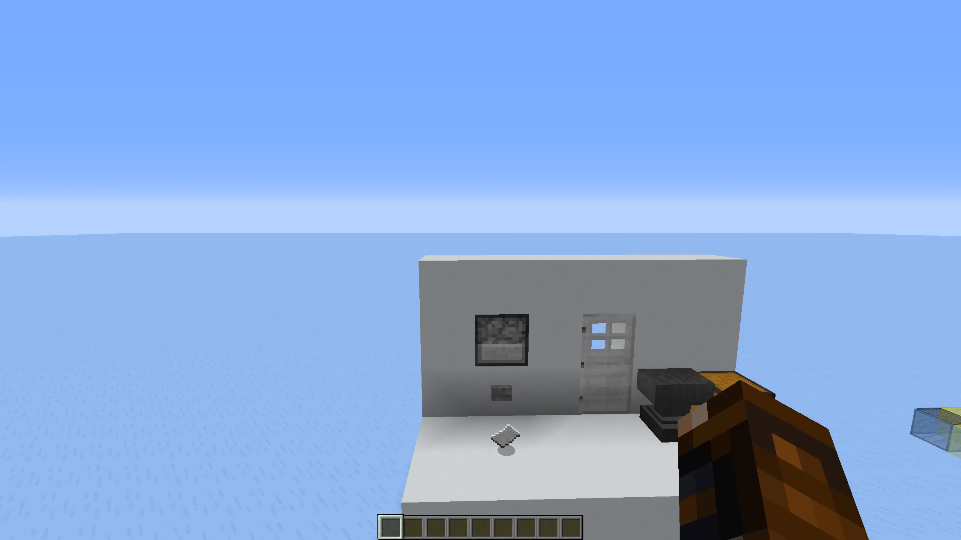
mouse_move(480, 270)
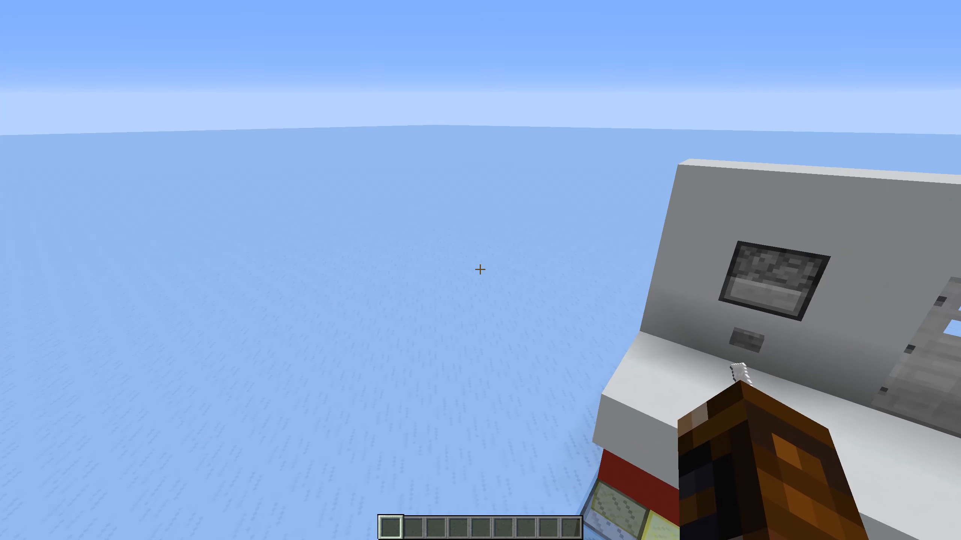
mouse_move(481, 270)
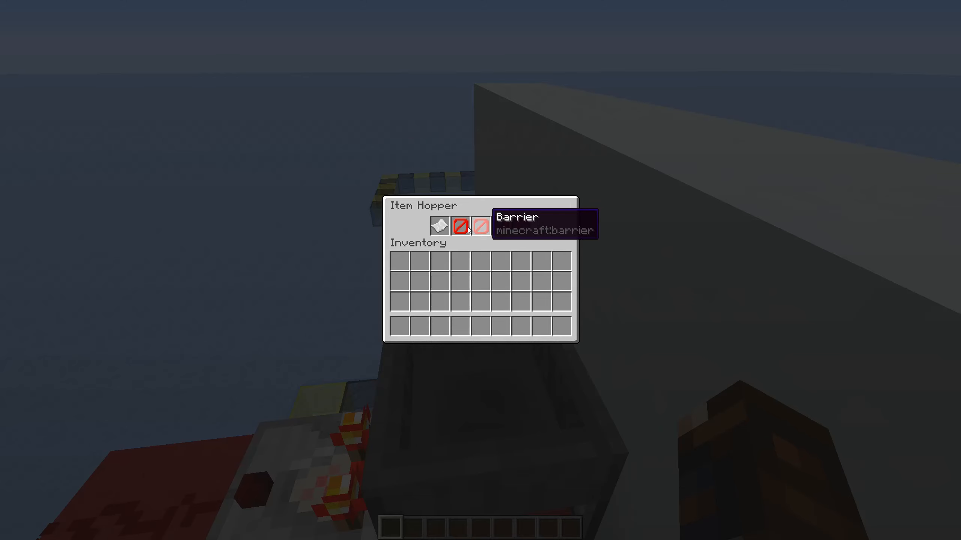
Step: Close the sorter hopper after confirming it holds paper and barrier filler
key(Escape)
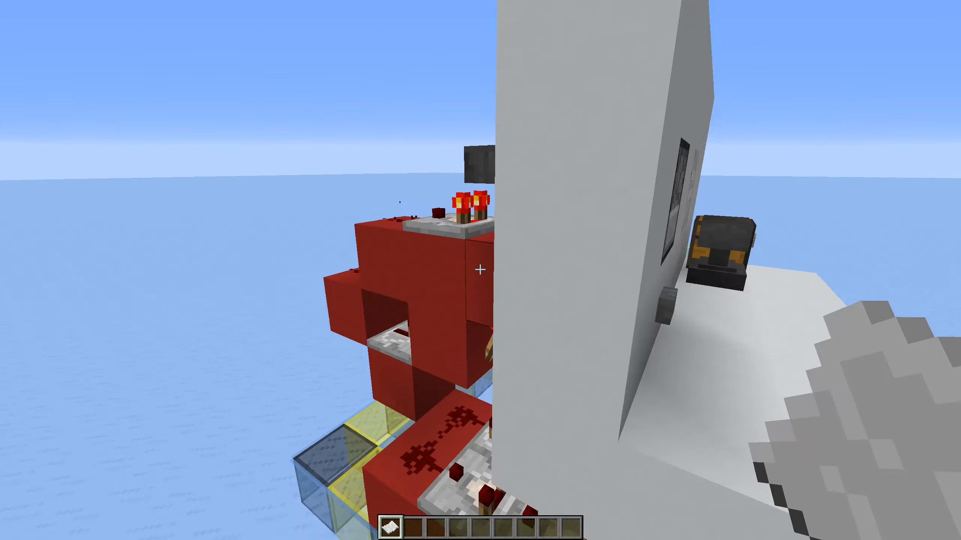
mouse_move(481, 270)
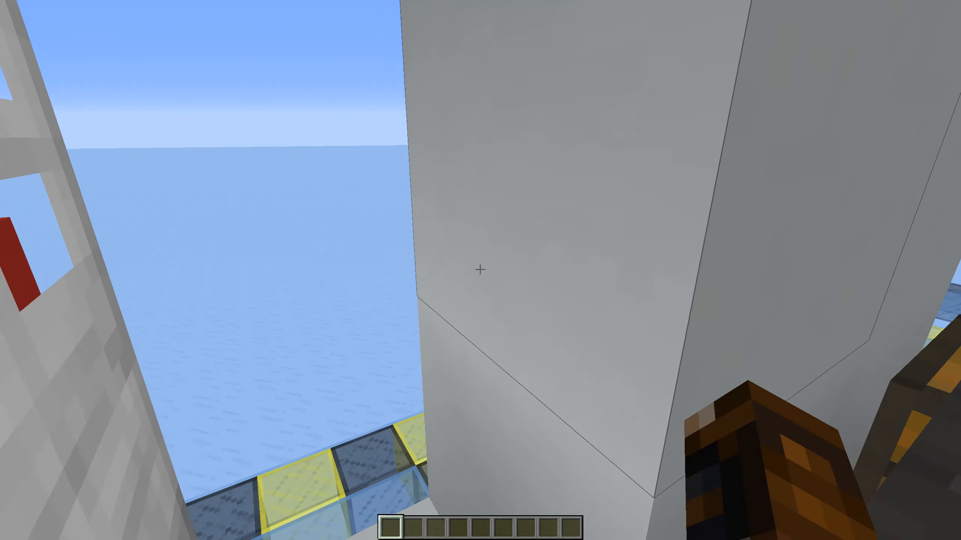
Step: Open the wall dropper to view its contents, then close it
right_click(481, 270)
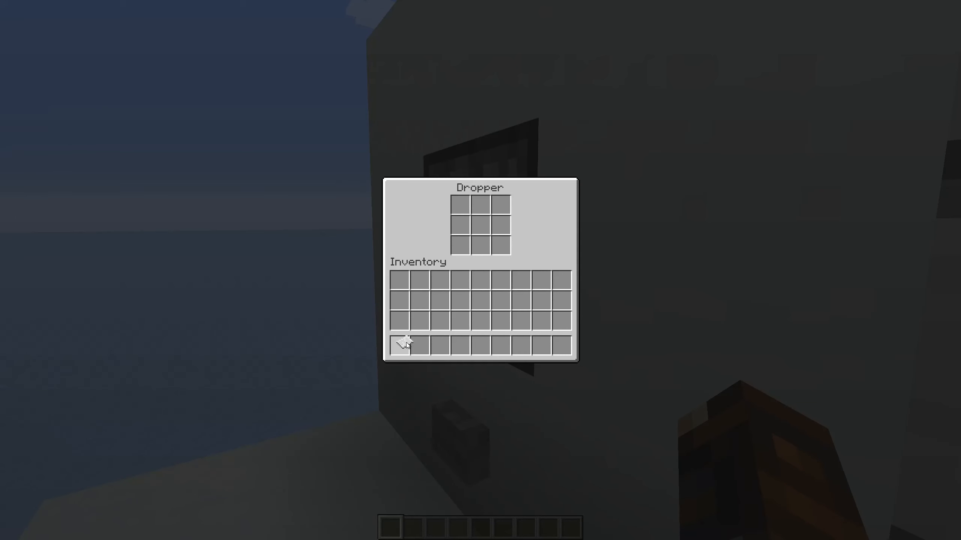
key(Escape)
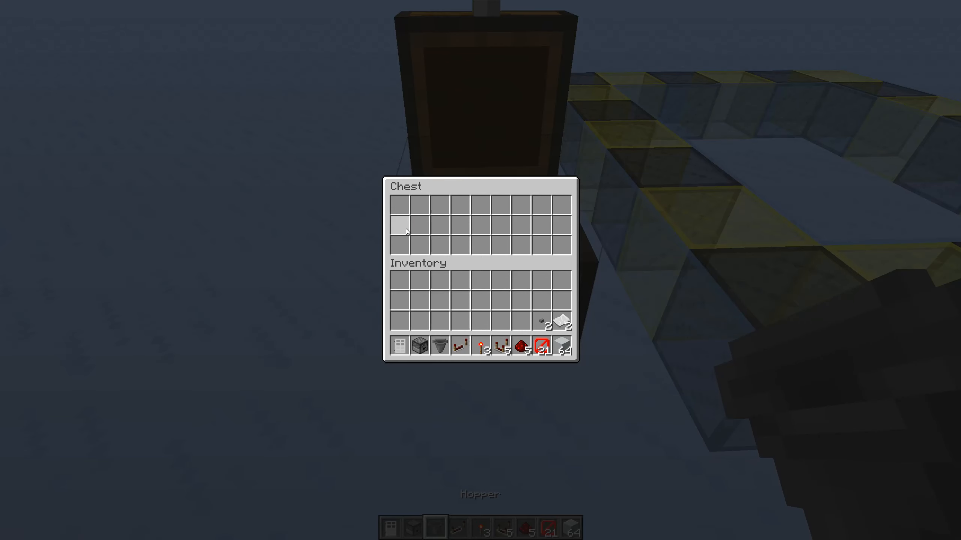
Step: Close the chest after taking the door's building materials
key(Escape)
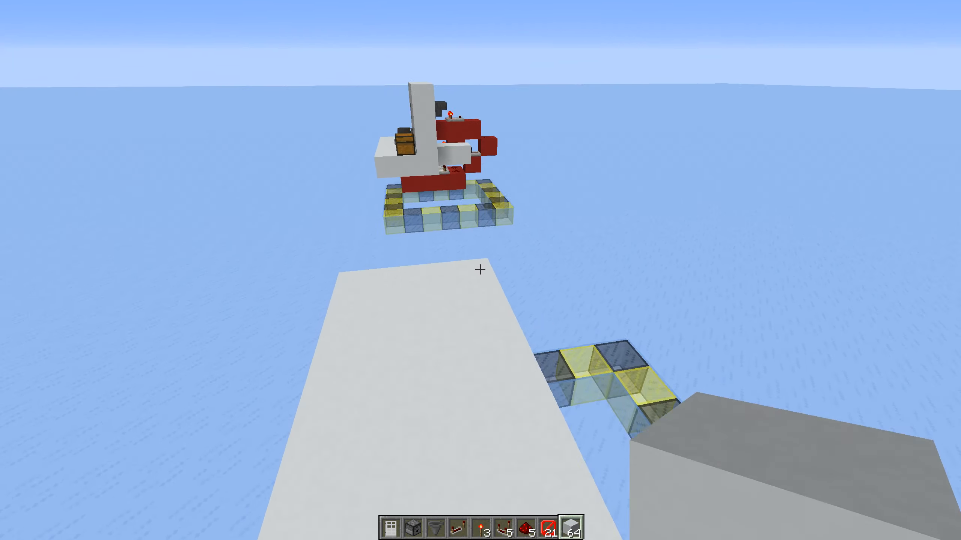
mouse_move(480, 270)
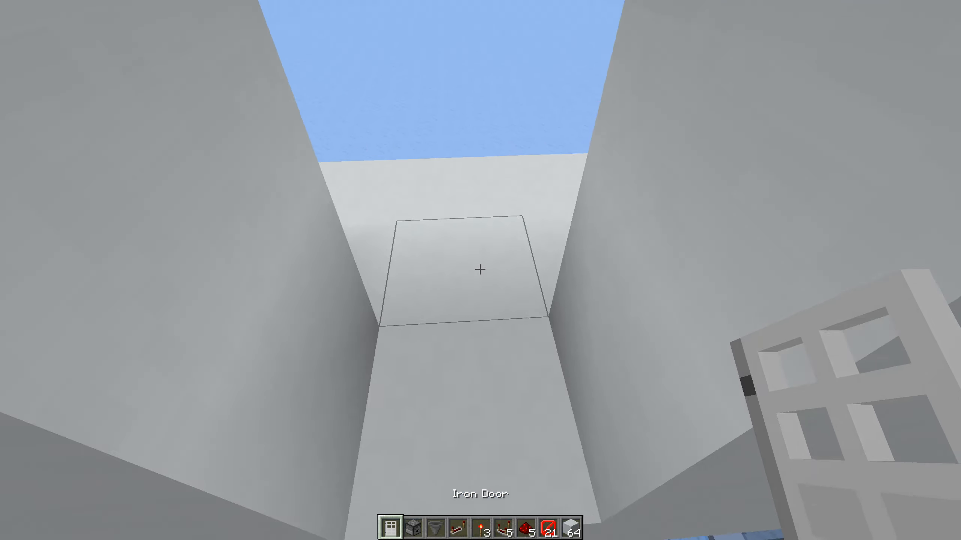
Step: Open the inventory while building the white wall and iron doorway
key(e)
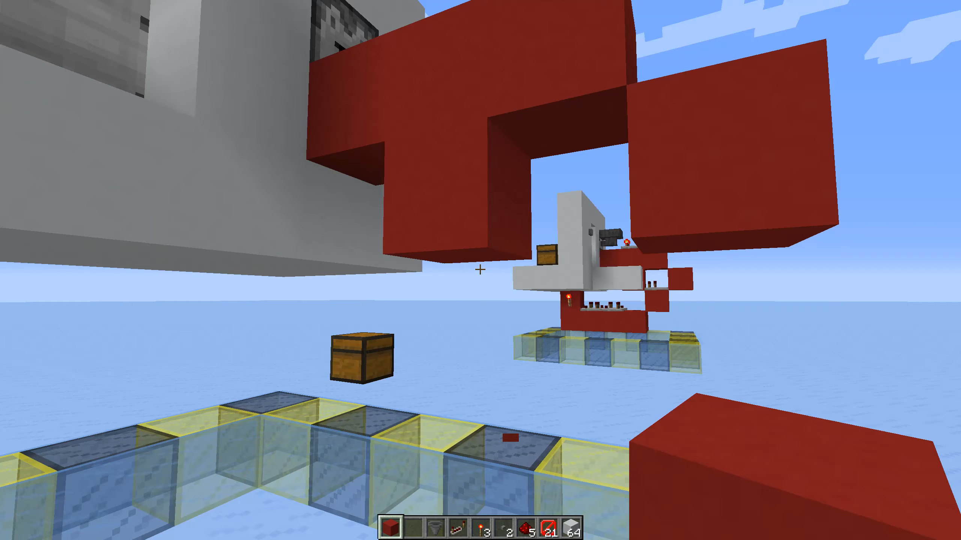
mouse_move(480, 270)
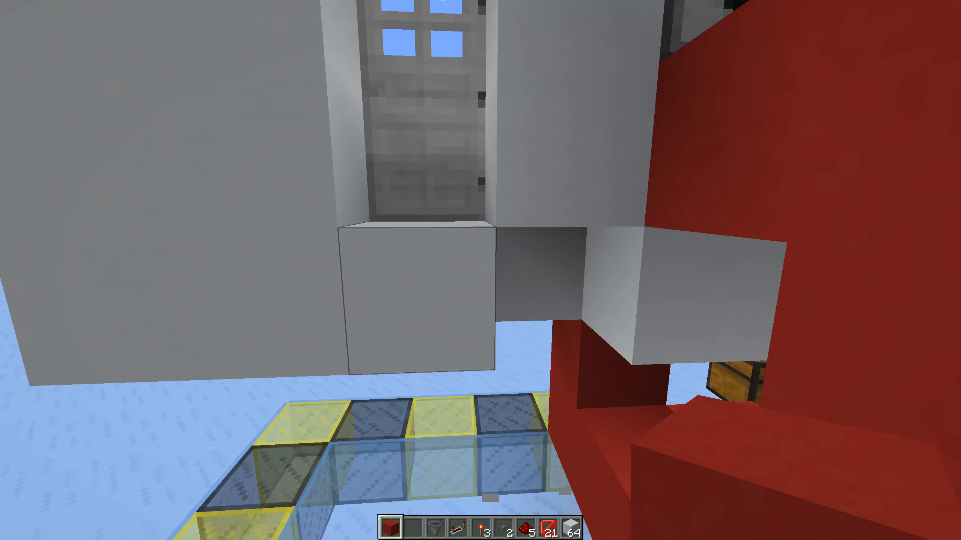
mouse_move(480, 270)
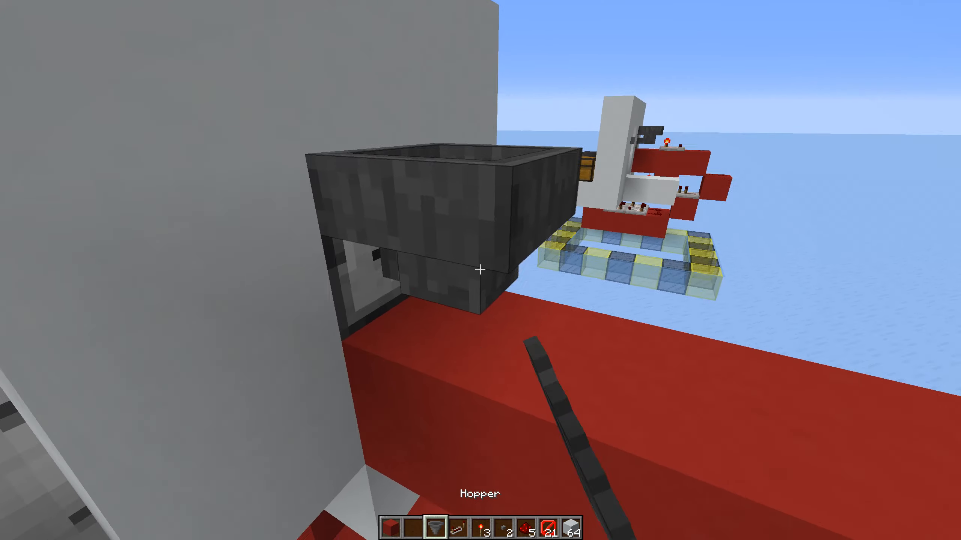
Step: Place the hopper on the red block and close the rearranged inventory
right_click(480, 267)
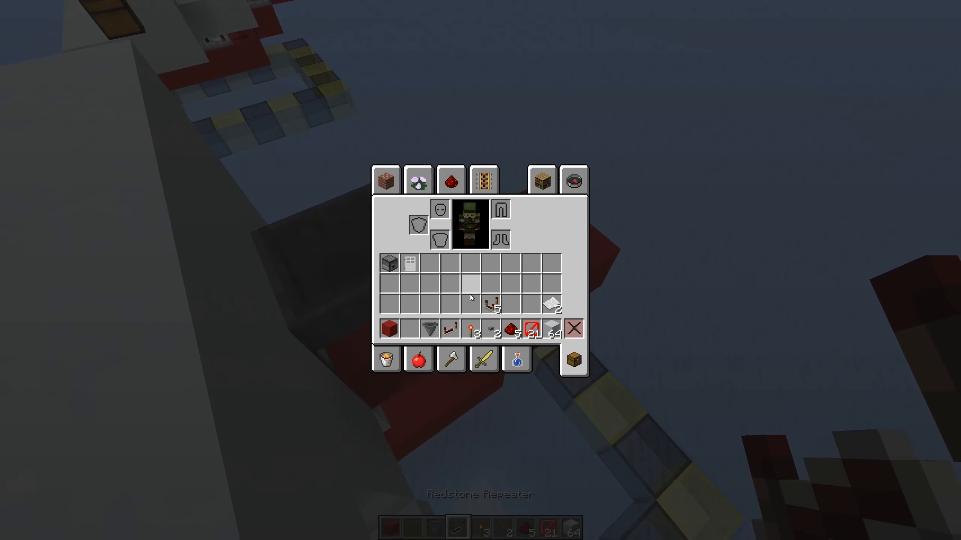
key(e)
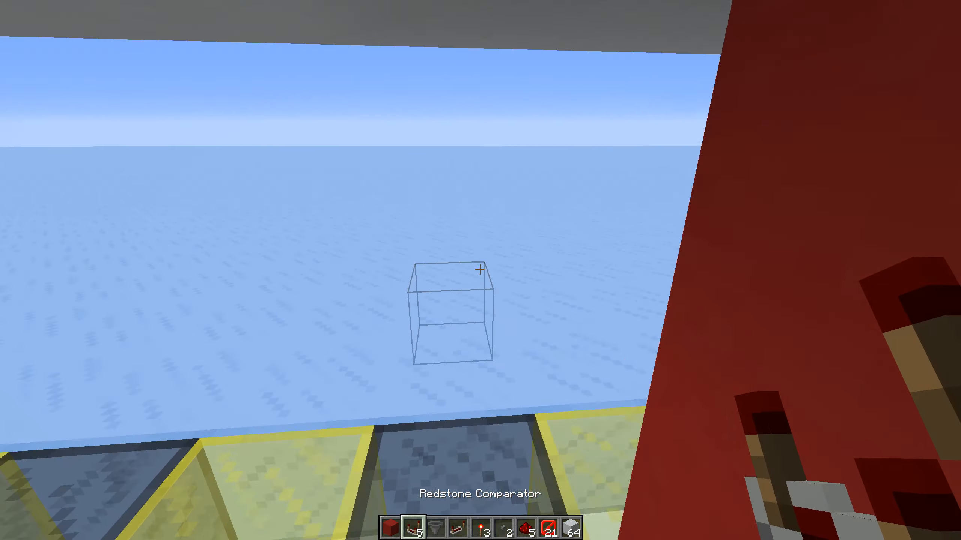
mouse_move(481, 270)
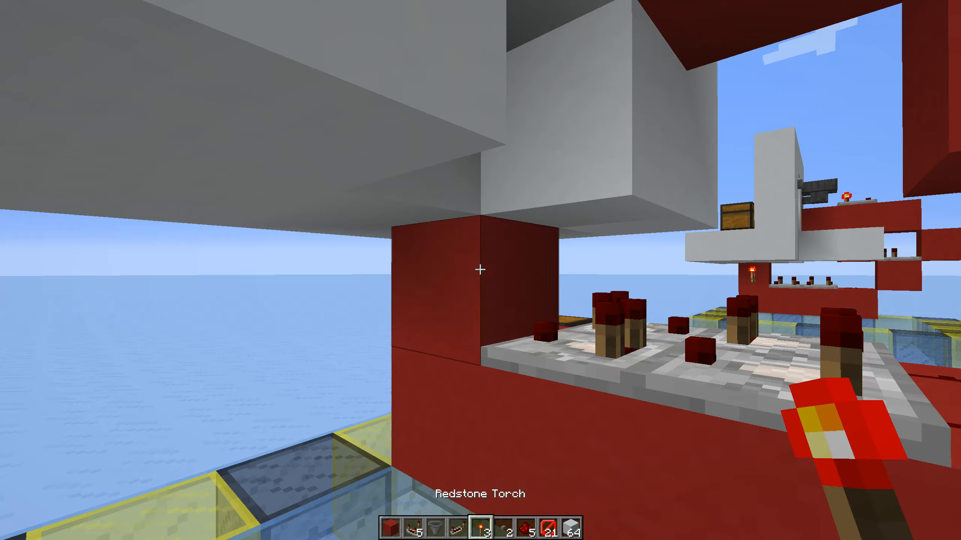
mouse_move(480, 270)
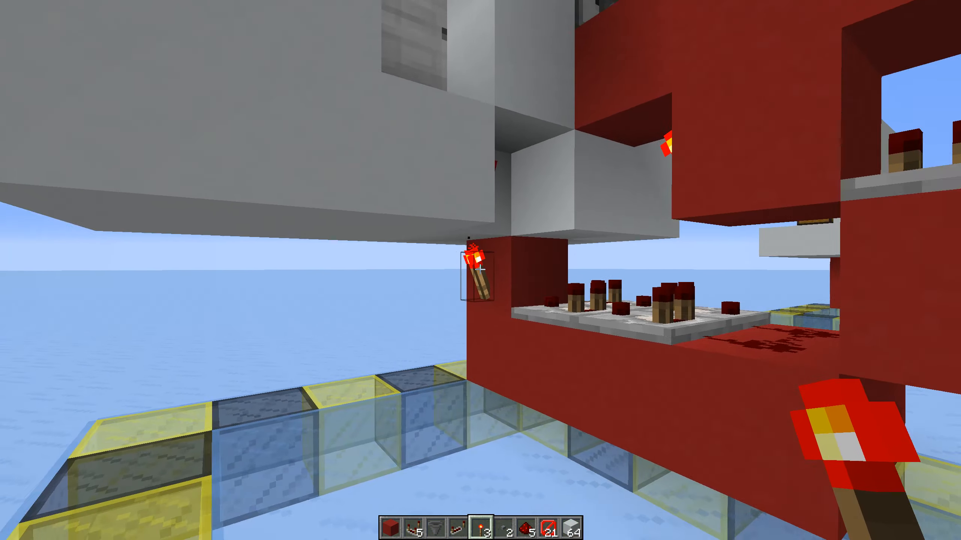
Step: Open the inventory to fetch more redstone for the pulse extender
key(e)
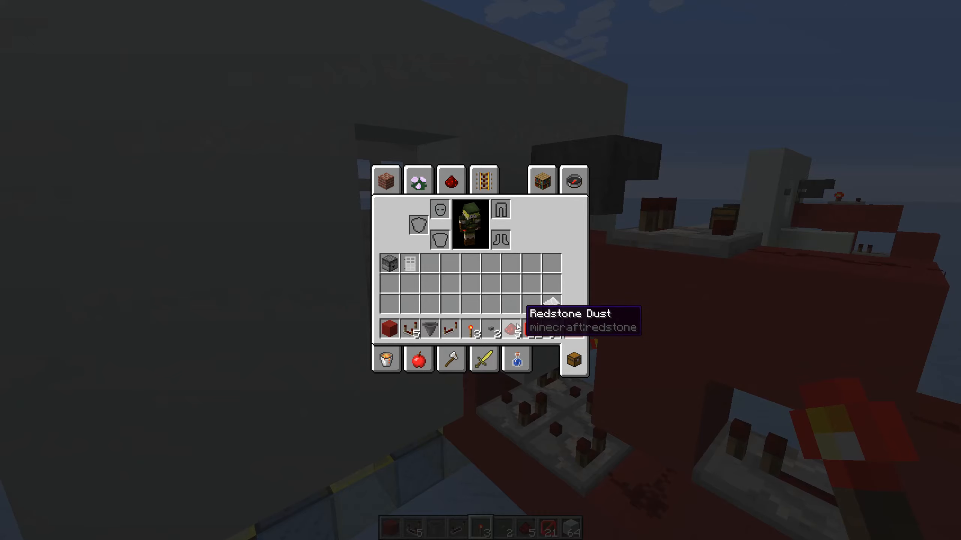
Step: Close the inventory before loading paper and barriers into the sorter hopper
key(Escape)
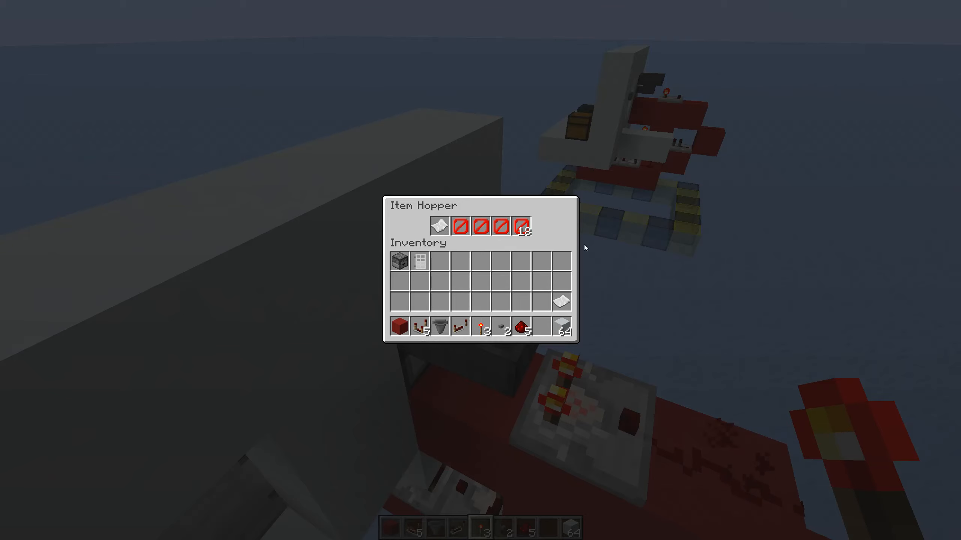
mouse_move(524, 326)
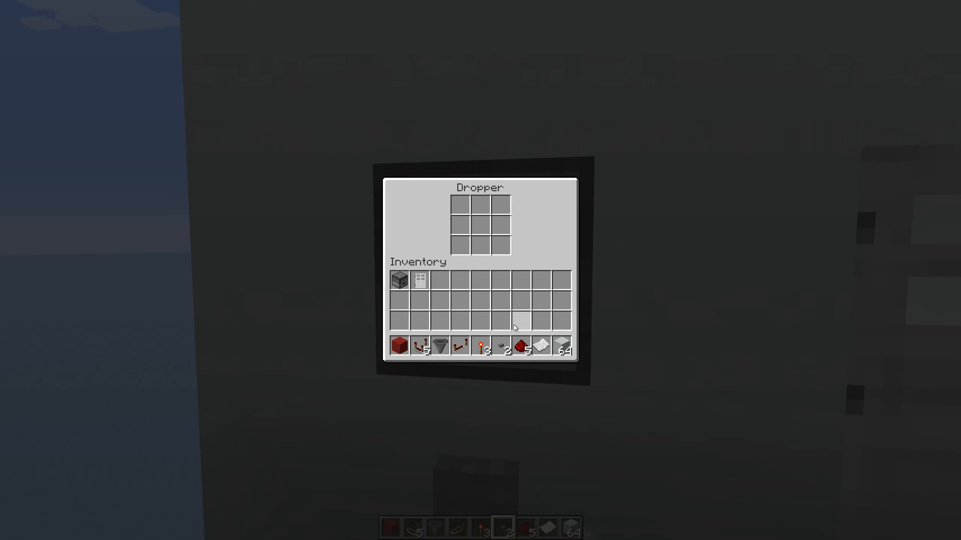
Step: Load paper into the wall dropper and close it to trigger the door
key(Escape)
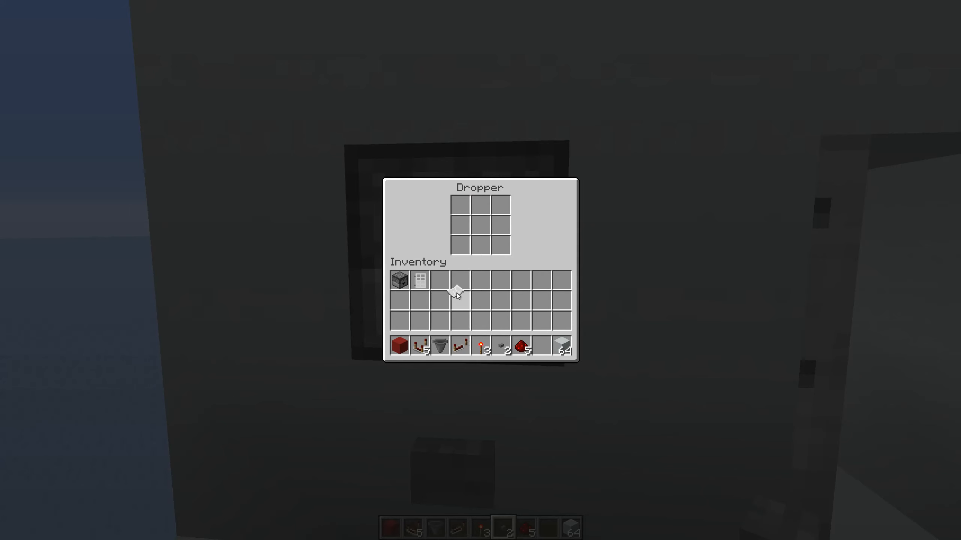
key(Escape)
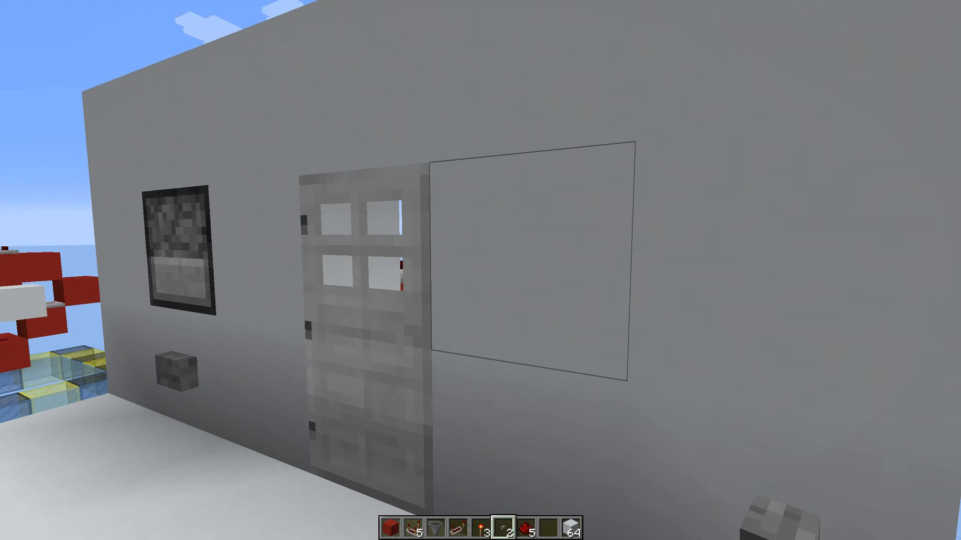
mouse_move(480, 271)
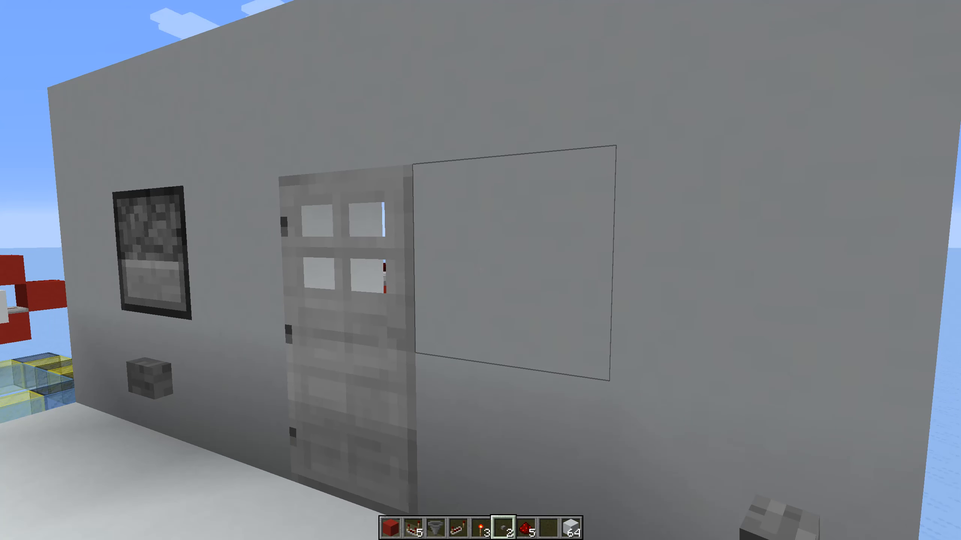